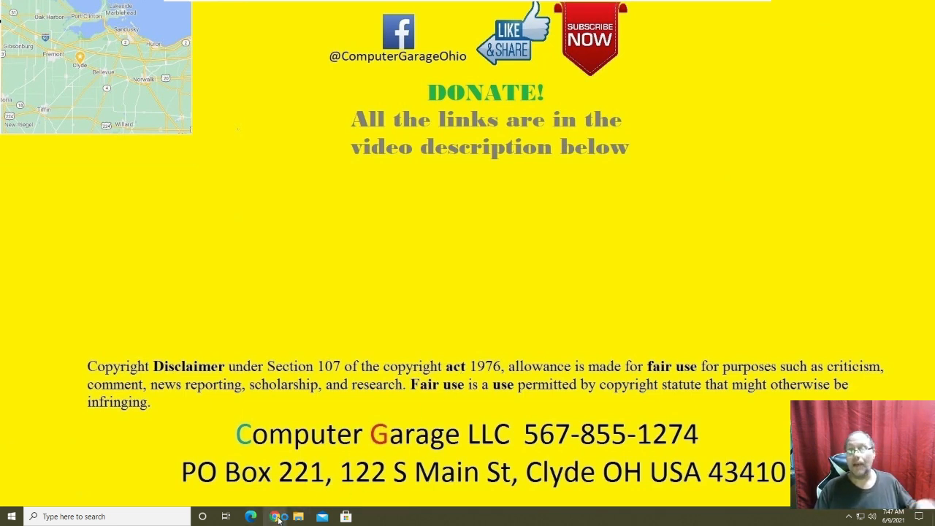
# Bring up Google Chrome from the taskbar on a new Google start tab
pyautogui.click(251, 517)
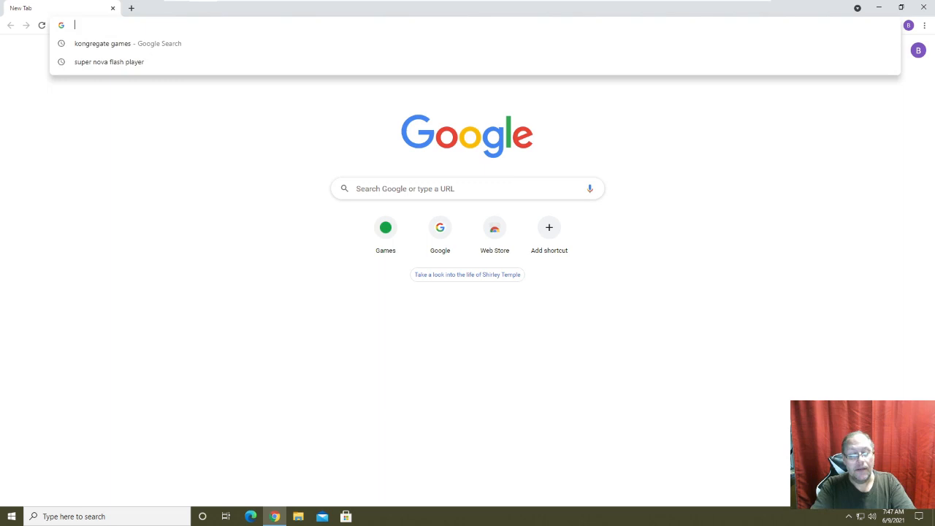
# Enter getsupernova.com in the address bar to reach the SuperNova Player site
pyautogui.write('get')
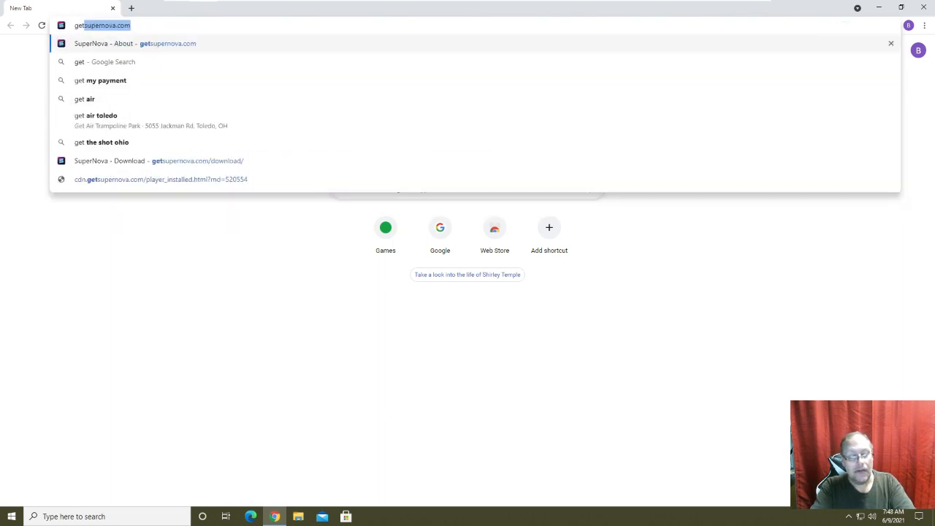
pyautogui.write('getsupernatural')
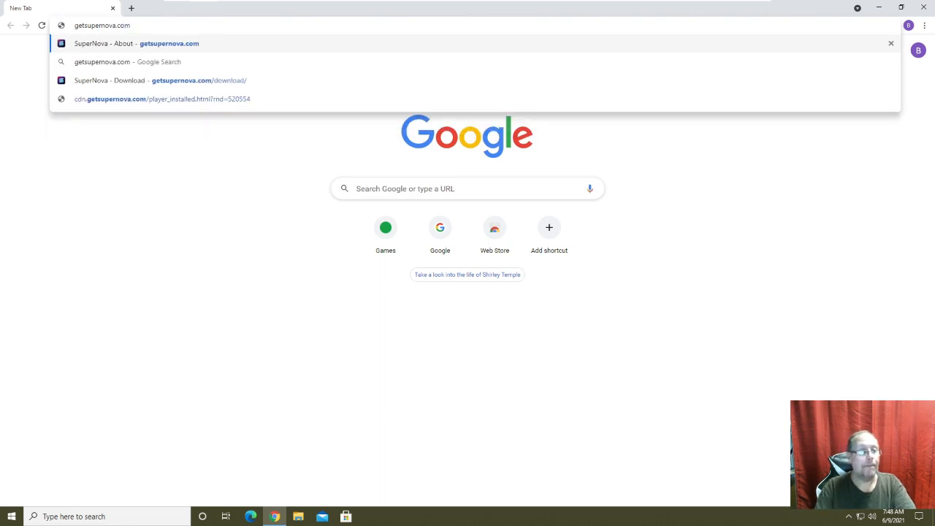
pyautogui.moveTo(184, 80)
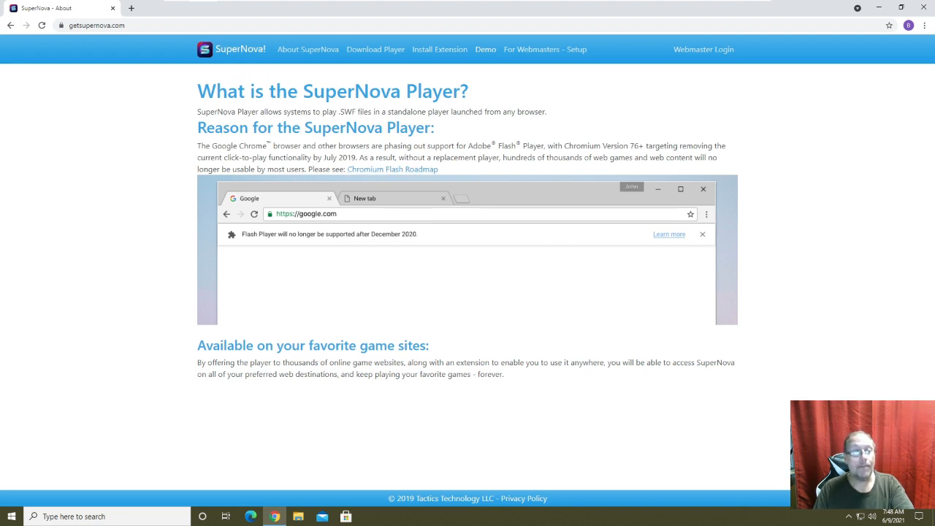
pyautogui.moveTo(375, 55)
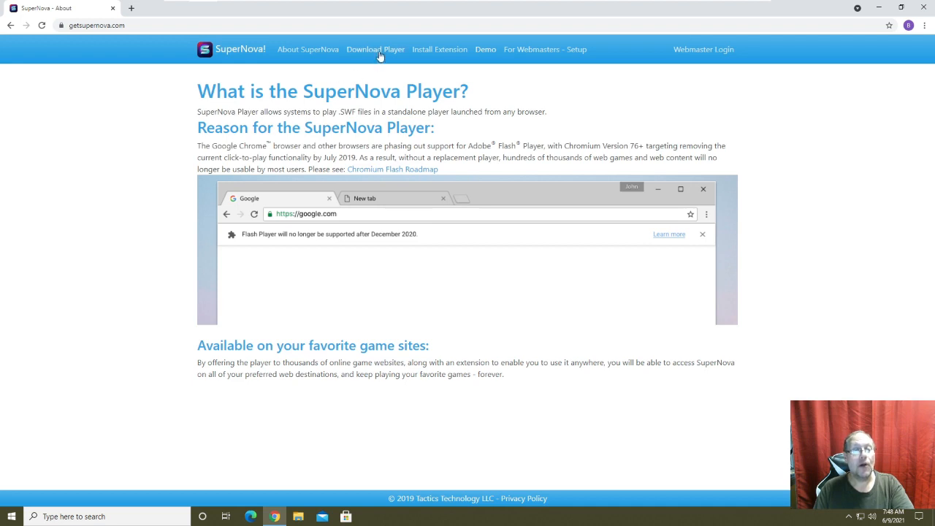
# Download and install the Windows SuperNova Player, then close the finished setup window
pyautogui.click(375, 49)
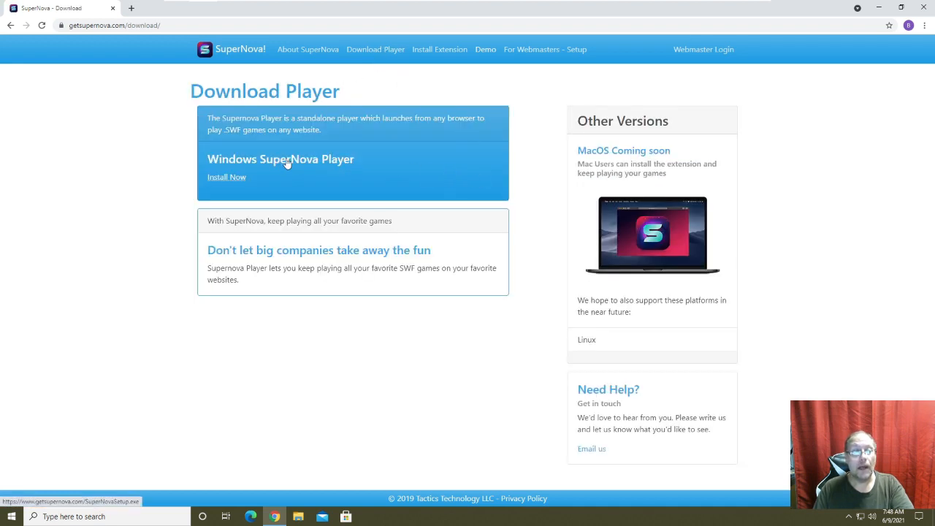
pyautogui.moveTo(342, 169)
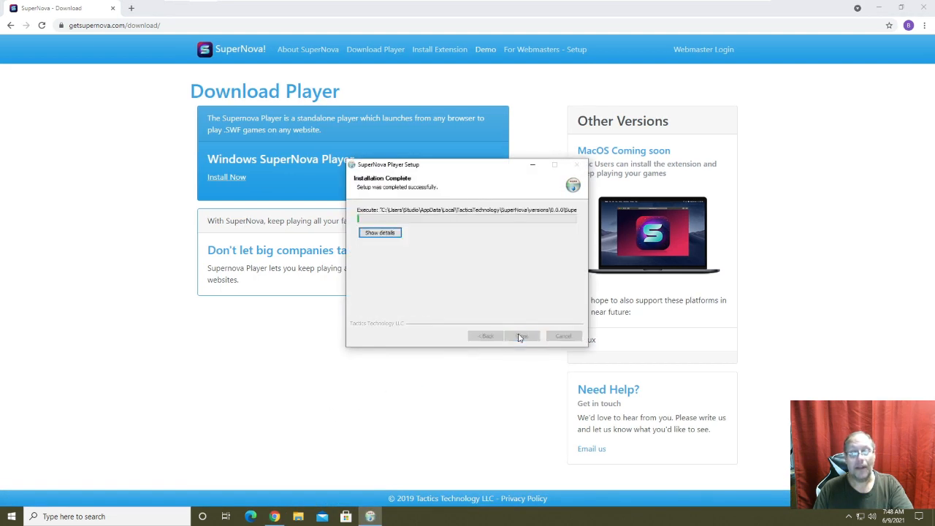
pyautogui.click(522, 336)
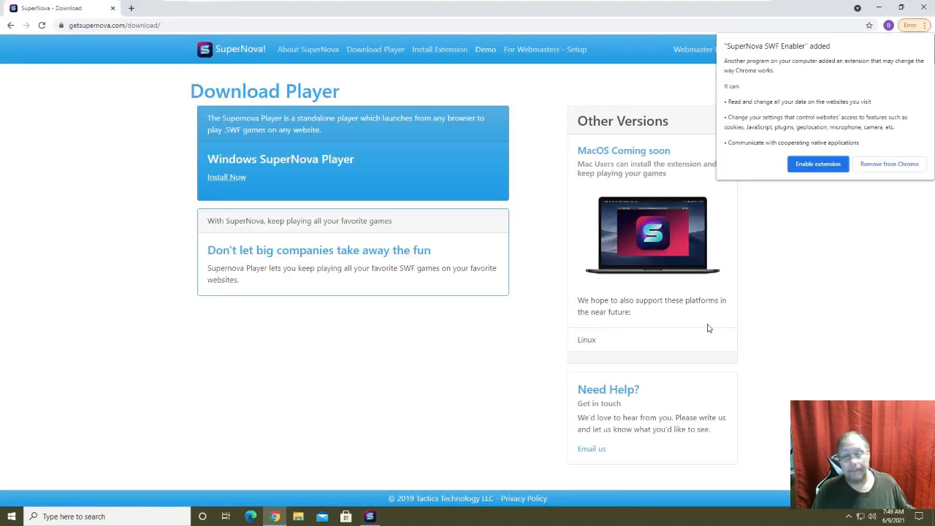
pyautogui.moveTo(765, 96)
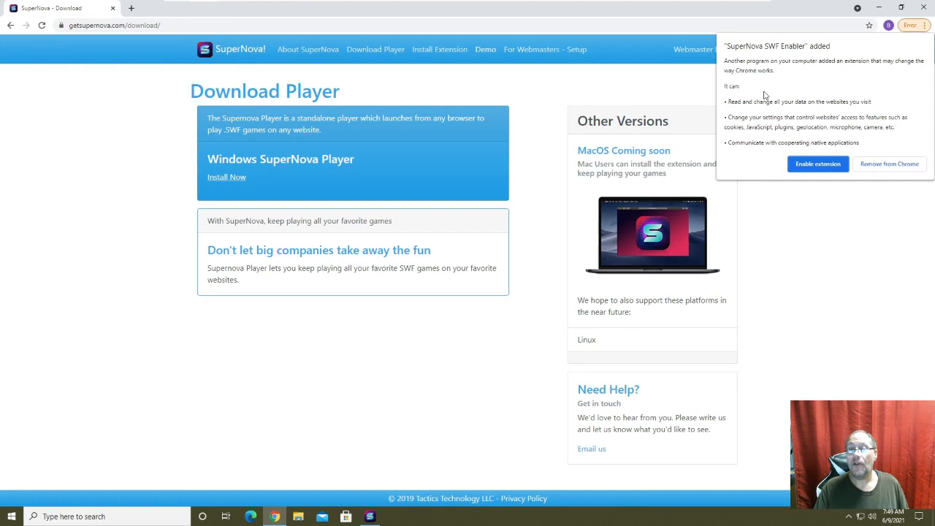
pyautogui.moveTo(792, 58)
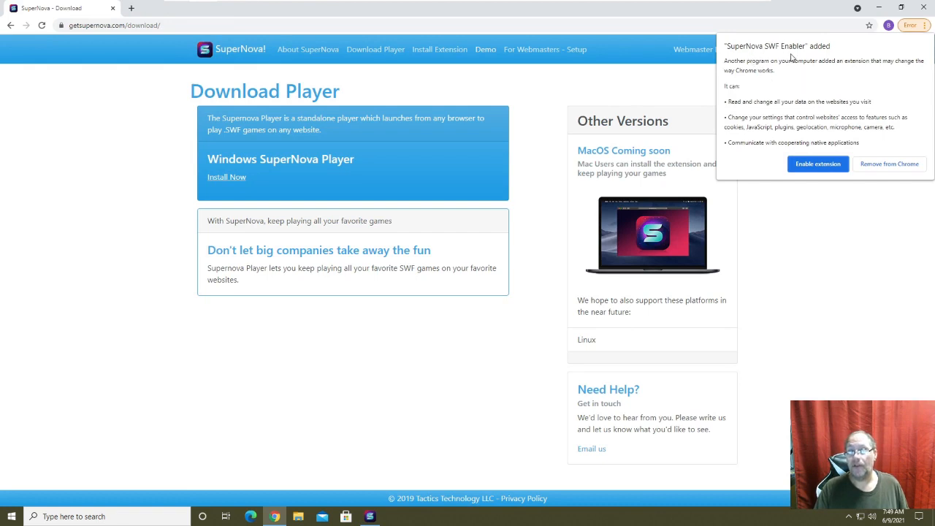
pyautogui.moveTo(814, 176)
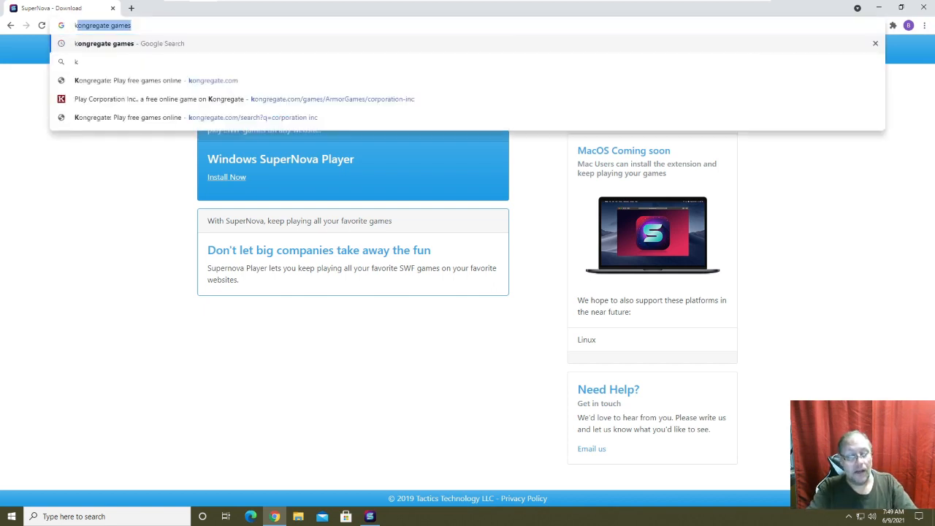
# Search kongregate games, then find corporation on Kongregate and open the Corporation Inc. page
pyautogui.write('kroger')
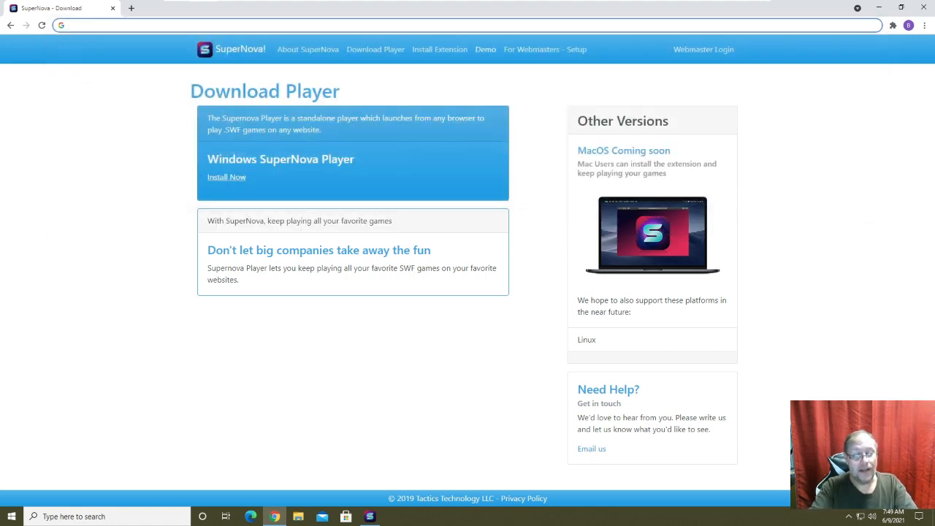
pyautogui.write('kongregate games')
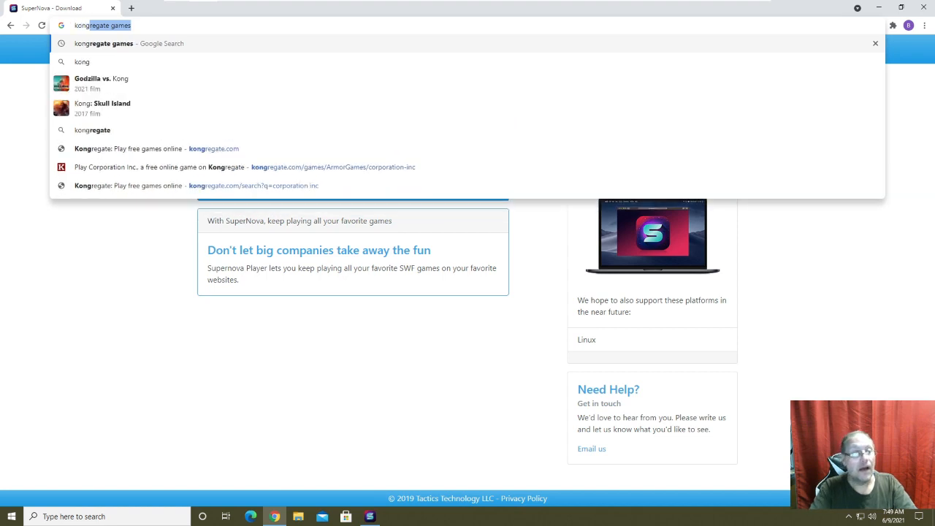
pyautogui.moveTo(214, 44)
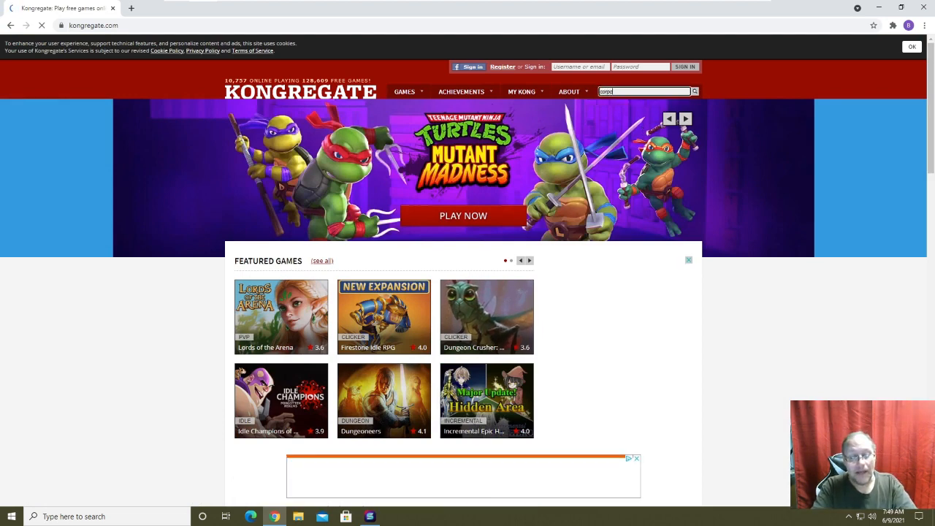
pyautogui.write('corporation Inc.')
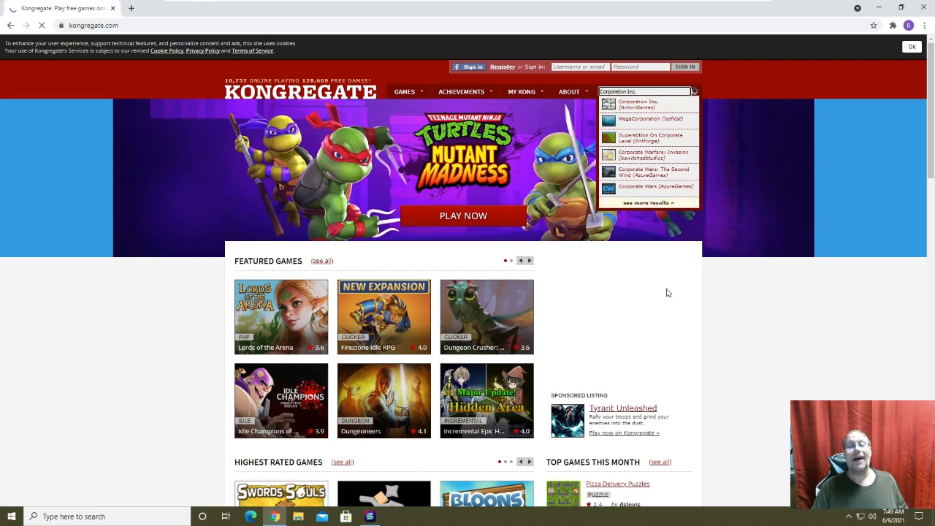
pyautogui.click(637, 105)
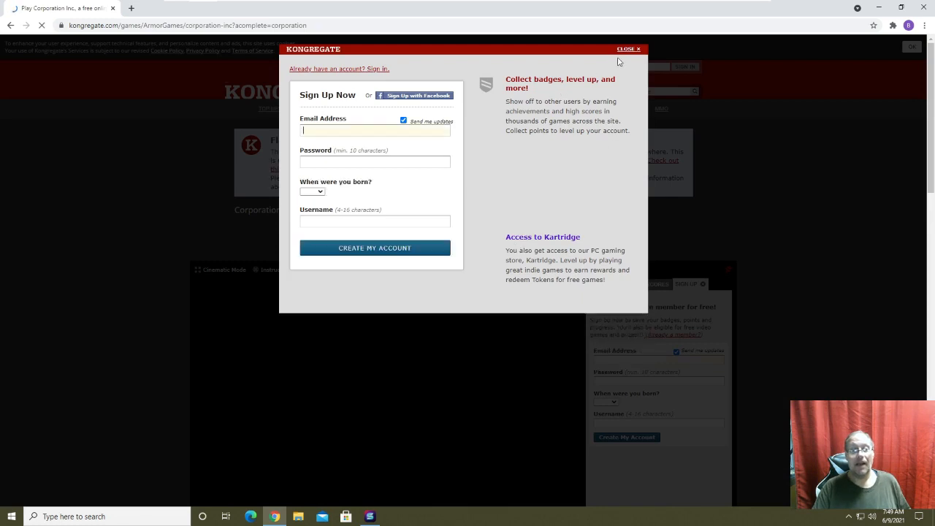
# Dismiss the sign-up popup and scroll down to the Corporation Inc. game panel
pyautogui.click(626, 50)
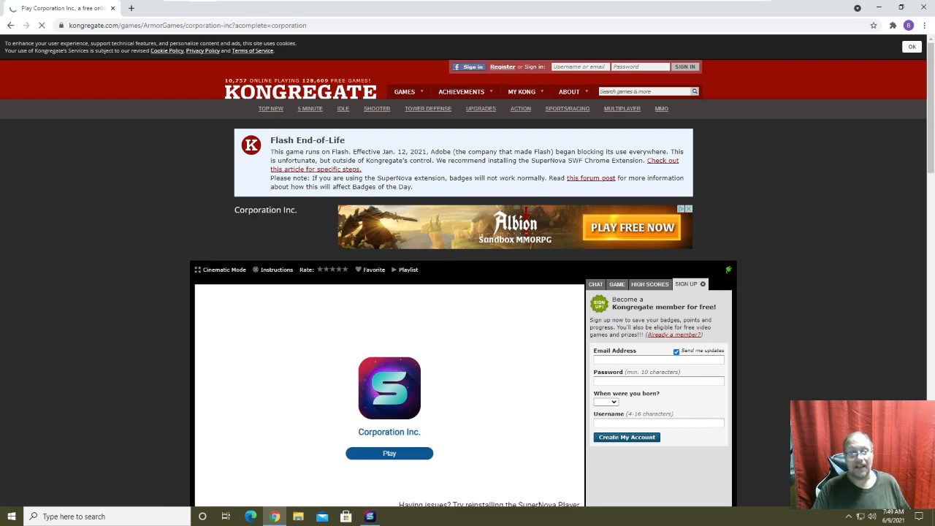
pyautogui.moveTo(300, 178)
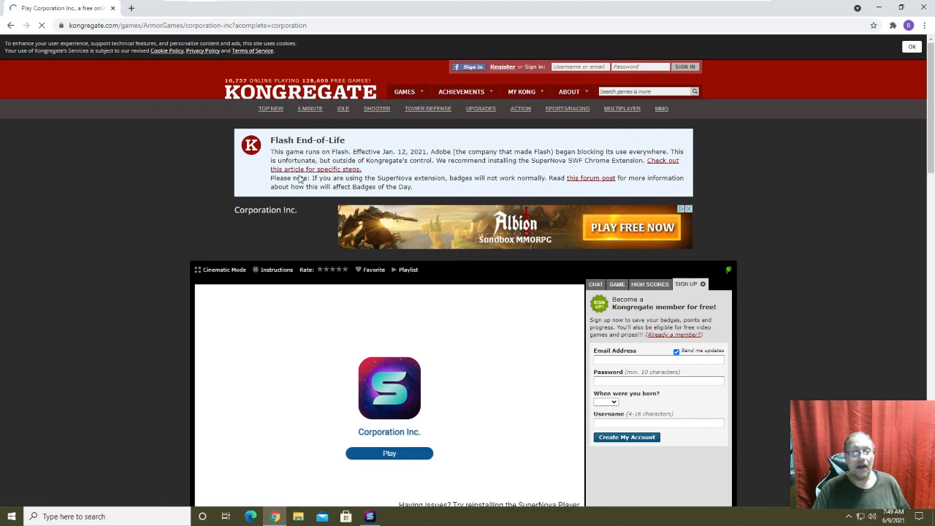
pyautogui.moveTo(544, 169)
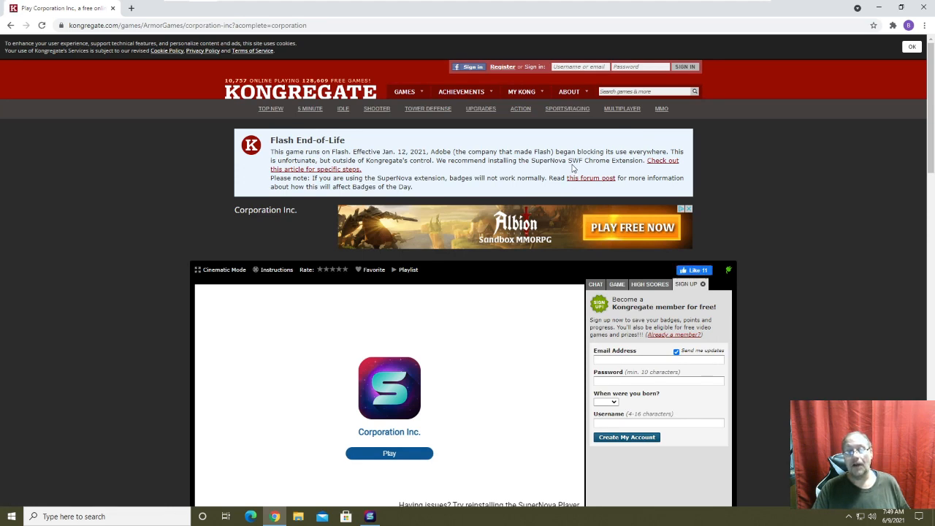
pyautogui.moveTo(627, 173)
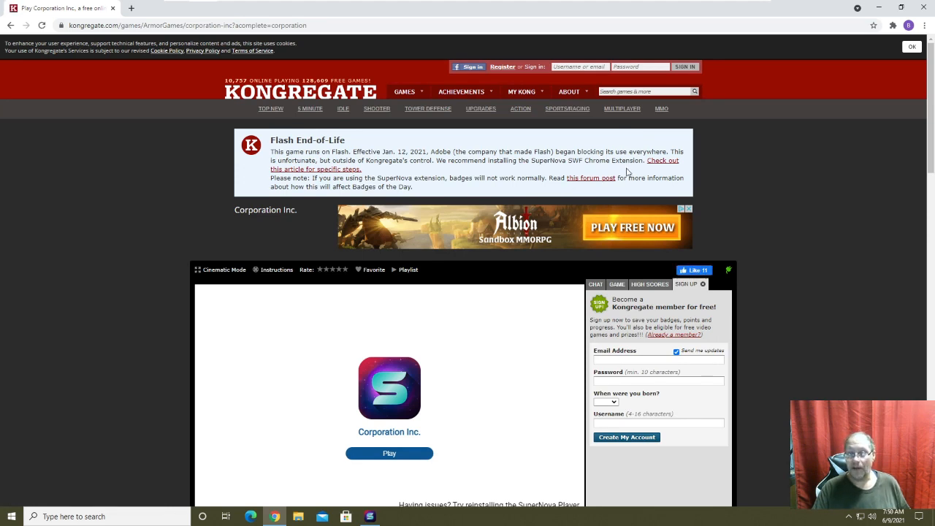
pyautogui.scroll(-3)
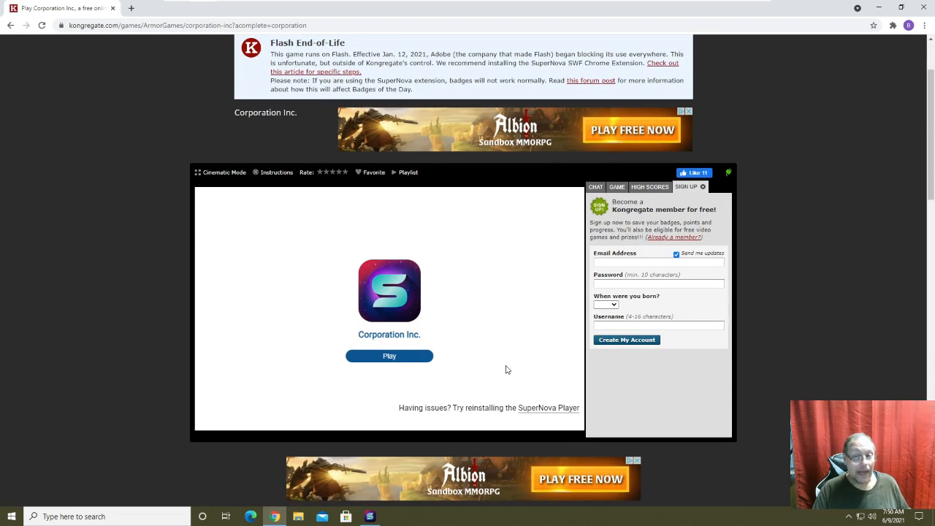
pyautogui.moveTo(532, 308)
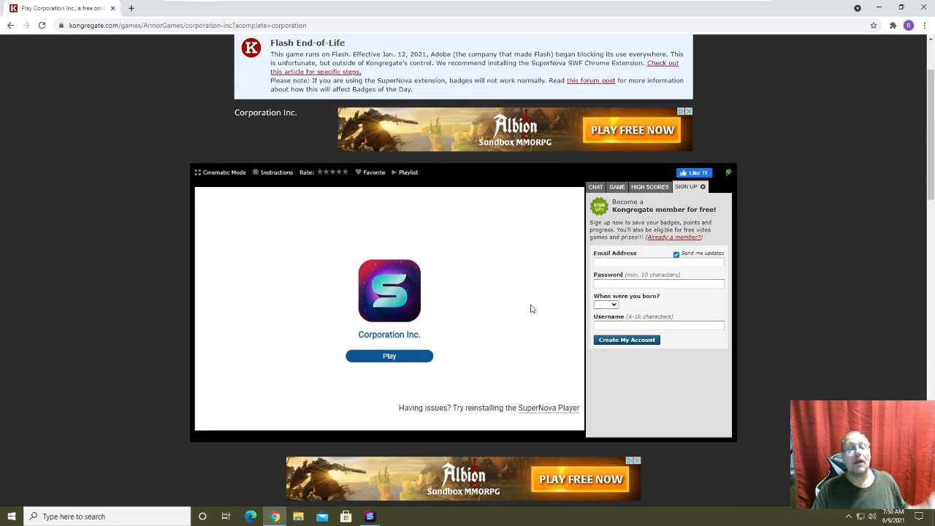
# Launch Corporation Inc. via Play and allow the page to open the SuperNova launcher
pyautogui.click(389, 357)
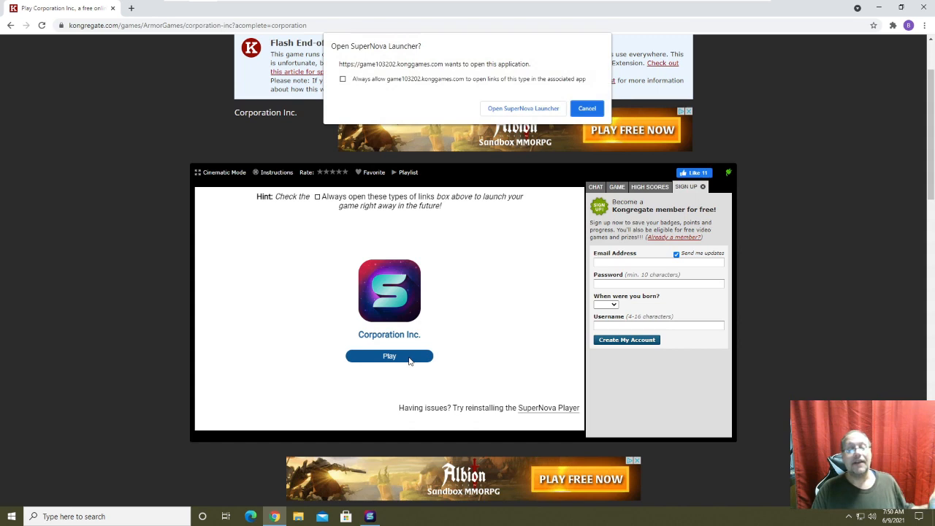
pyautogui.click(388, 357)
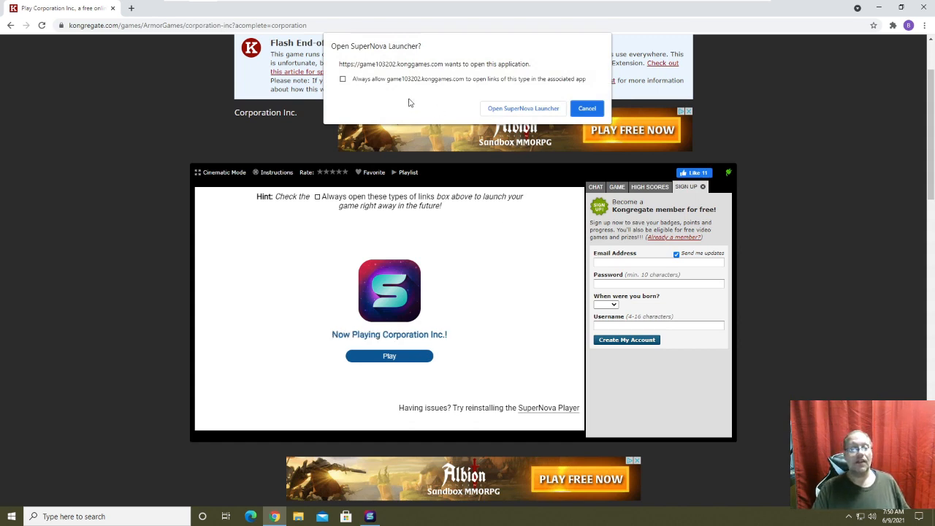
pyautogui.moveTo(468, 80)
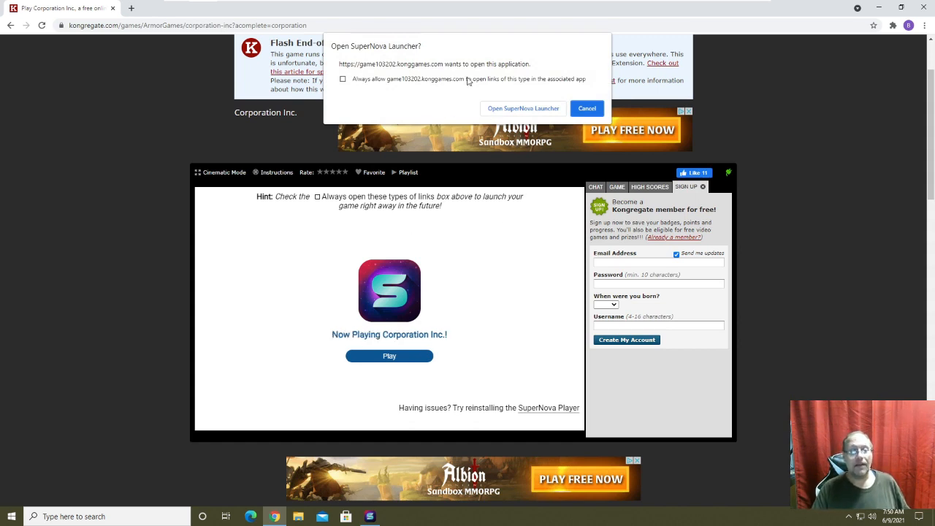
pyautogui.click(586, 109)
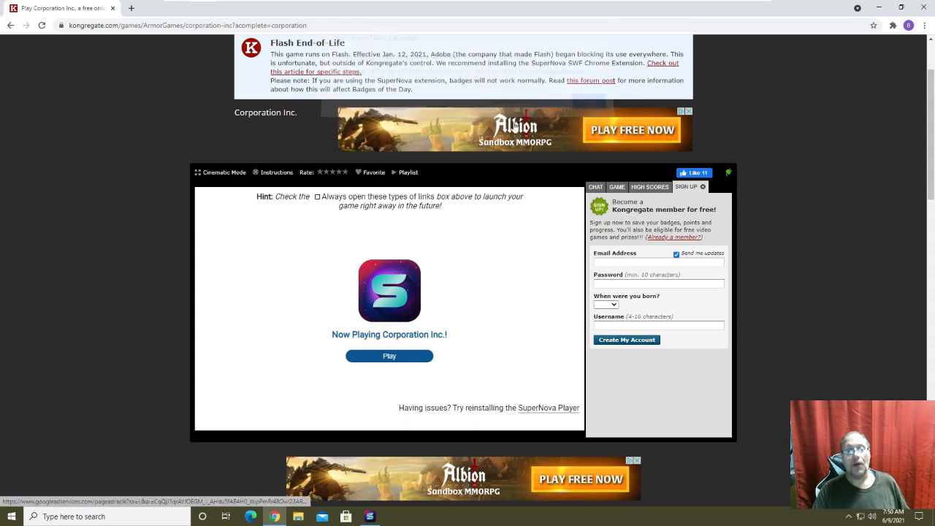
pyautogui.click(388, 356)
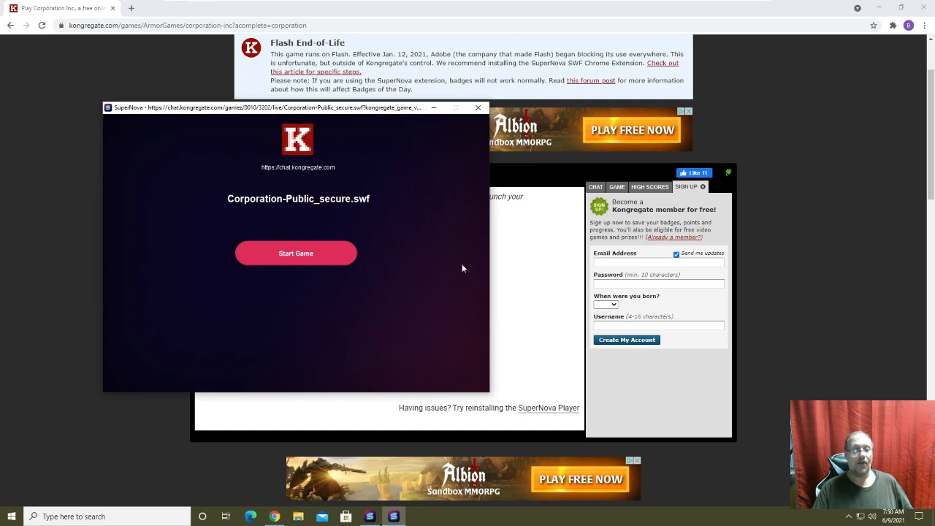
pyautogui.moveTo(380, 117)
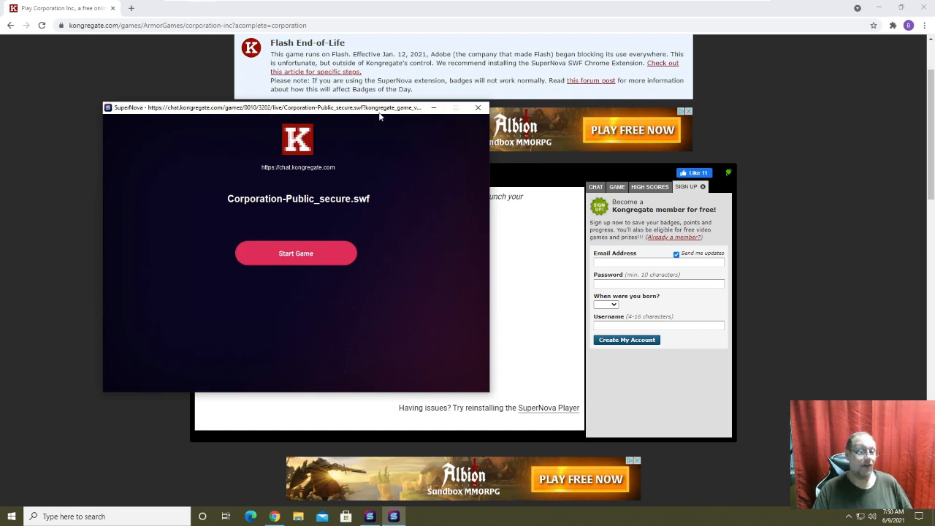
pyautogui.moveTo(366, 244)
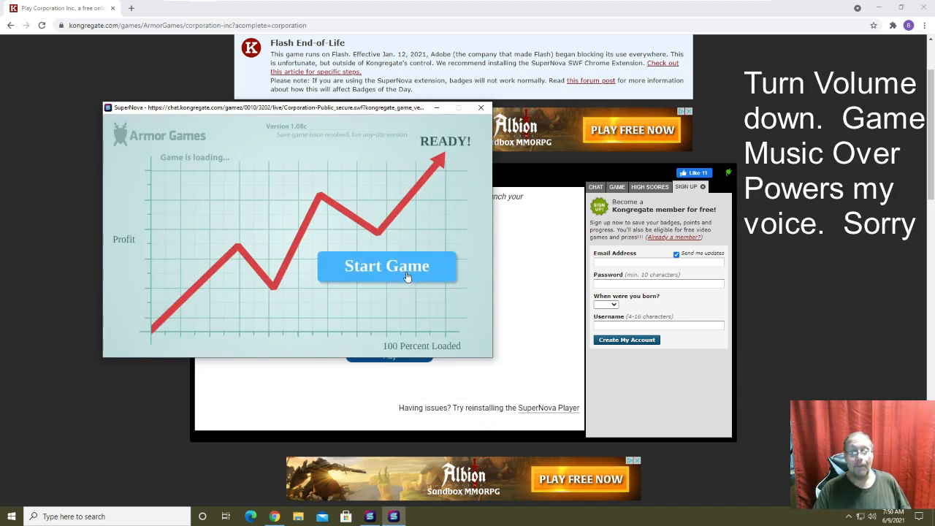
# Start Corporation Inc. in the SuperNova window, reach its main menu, then close the window
pyautogui.click(386, 266)
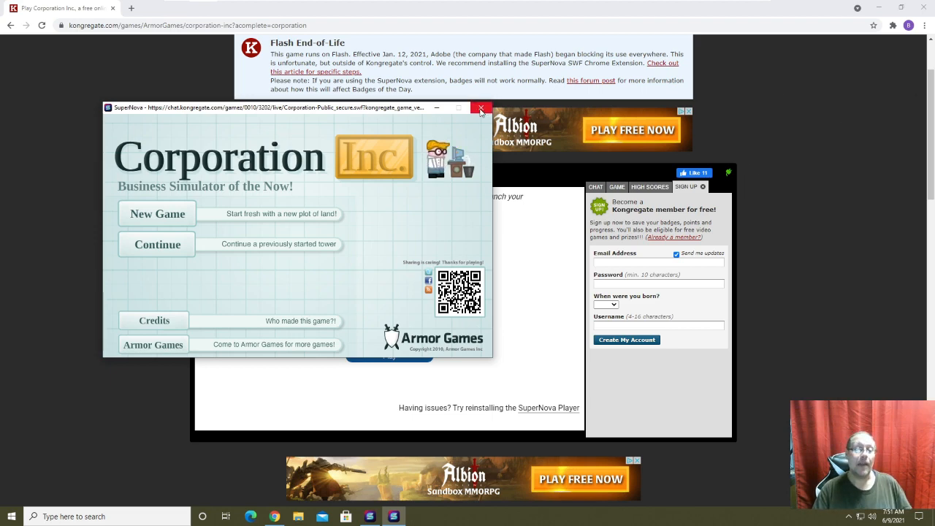
pyautogui.click(481, 108)
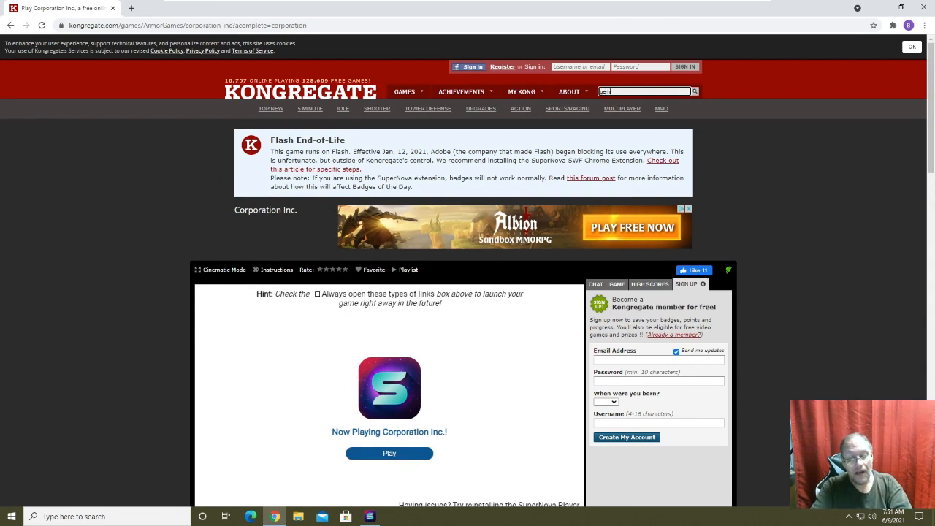
# Search gemcraft on Kongregate and open the GemCraft page, letting the pre-game ad finish
pyautogui.write('gemcraft')
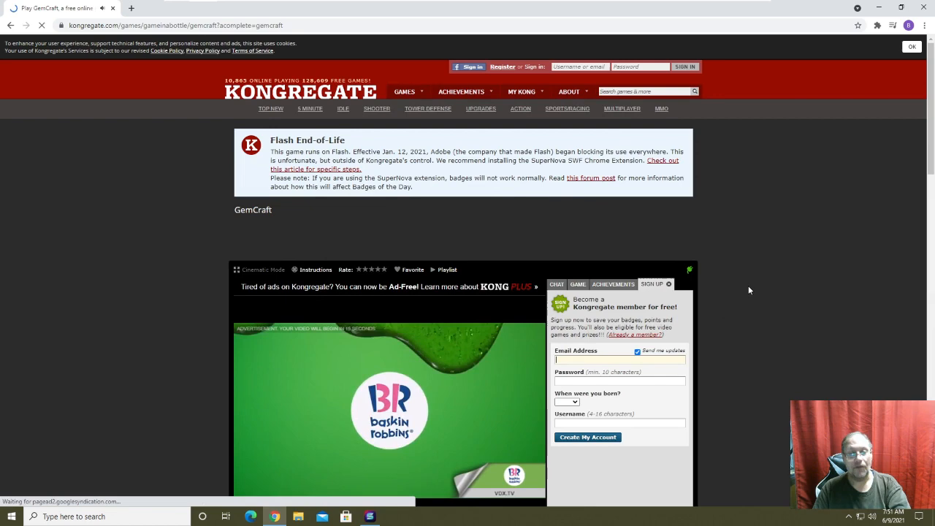
pyautogui.click(912, 46)
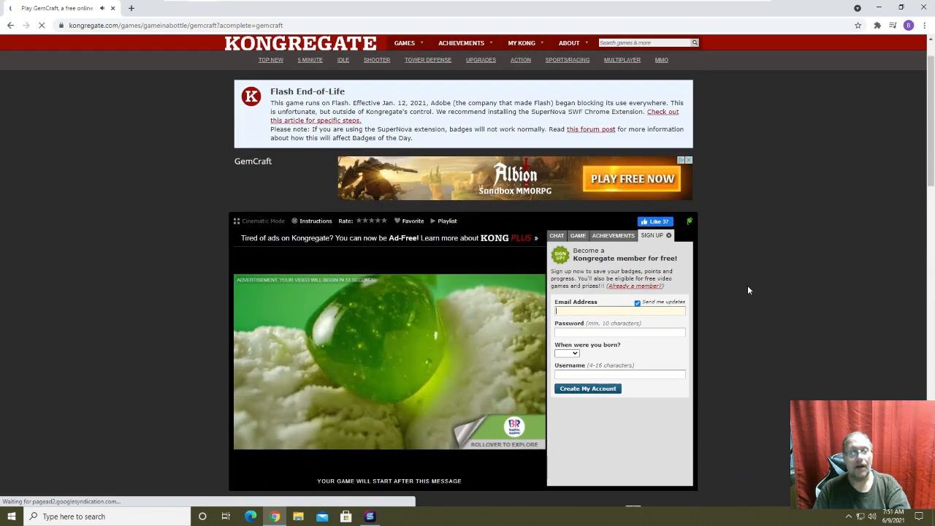
pyautogui.moveTo(766, 366)
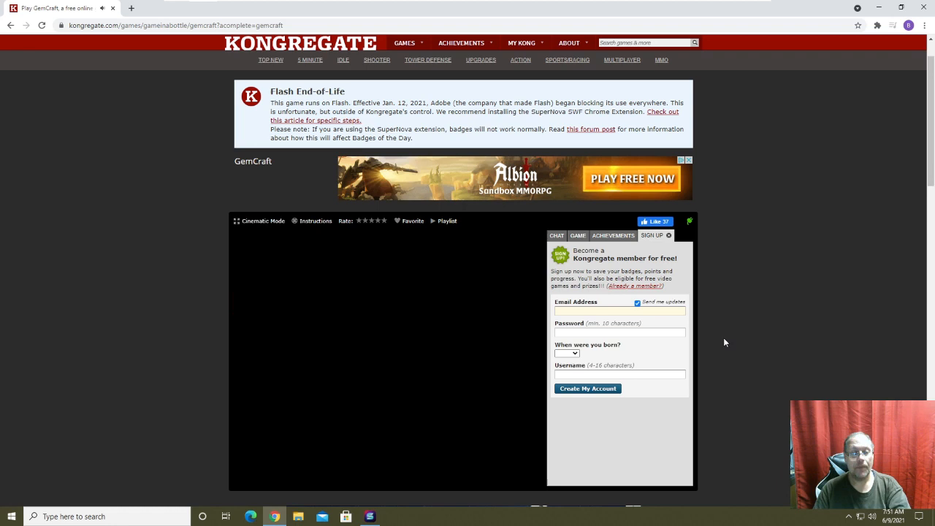
pyautogui.click(620, 310)
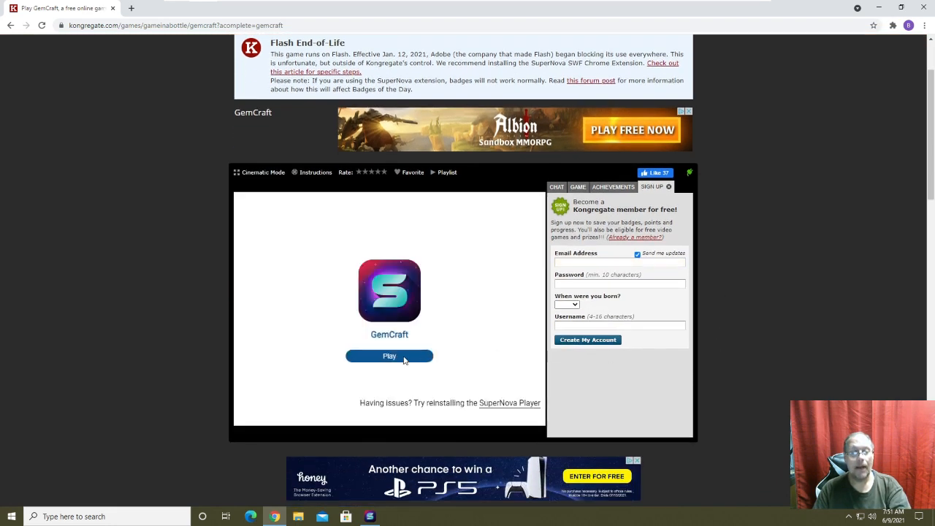
# Launch GemCraft through the SuperNova launcher, start it, and move the blank game window to mid-screen
pyautogui.click(389, 356)
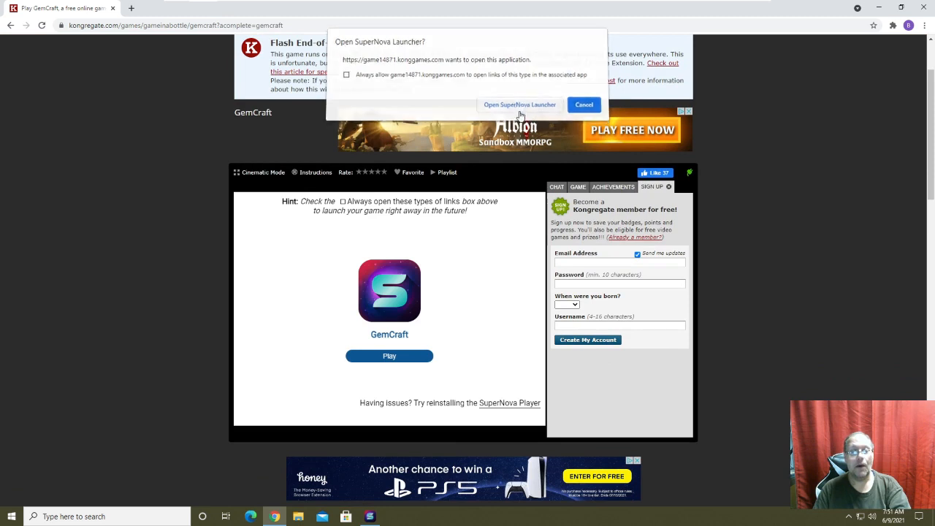
pyautogui.click(520, 105)
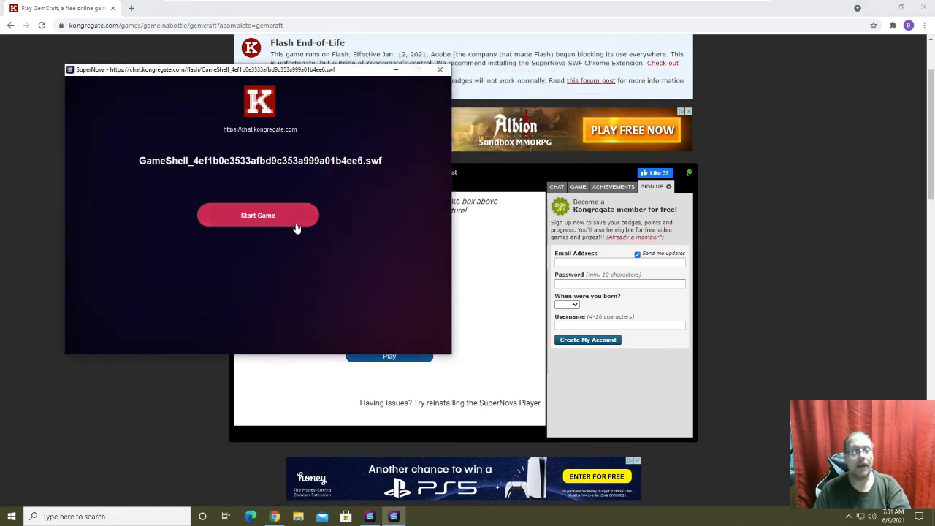
pyautogui.click(257, 215)
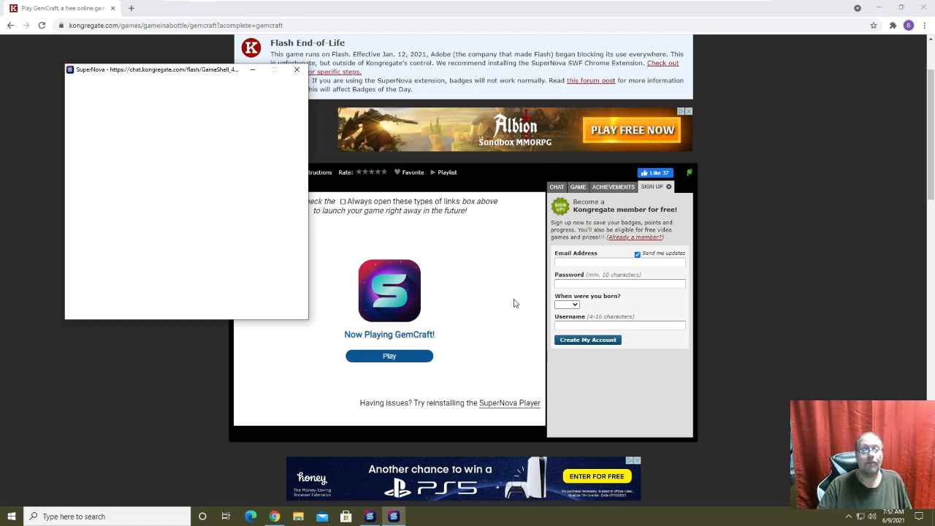
pyautogui.moveTo(199, 201)
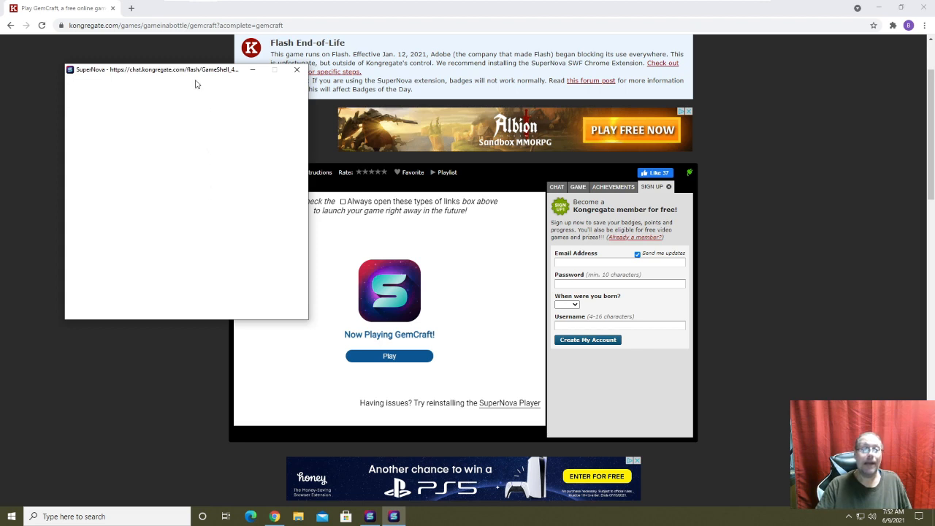
pyautogui.moveTo(196, 70); pyautogui.dragTo(377, 117)
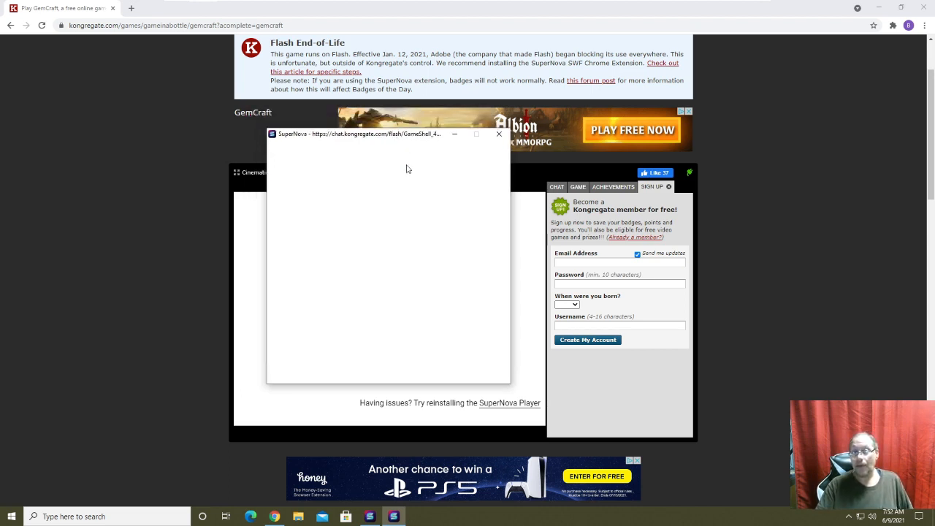
pyautogui.moveTo(431, 275)
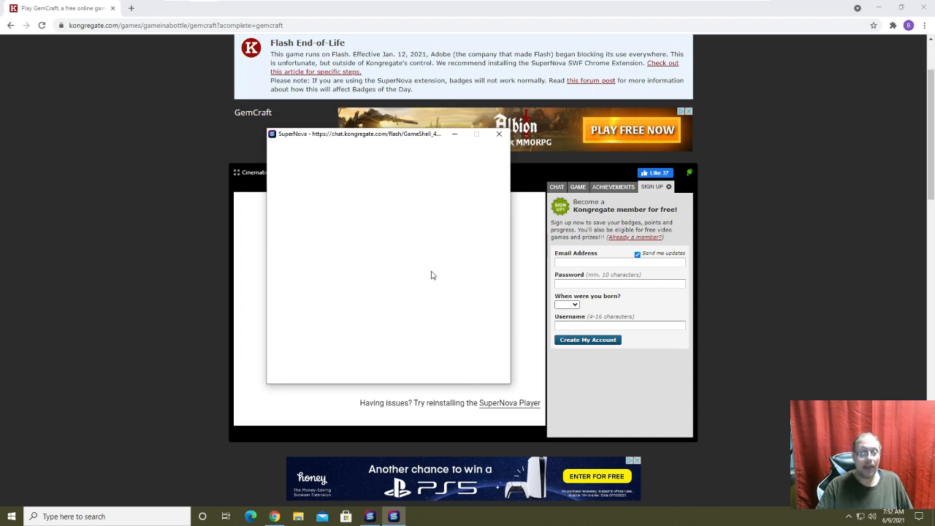
pyautogui.moveTo(441, 213)
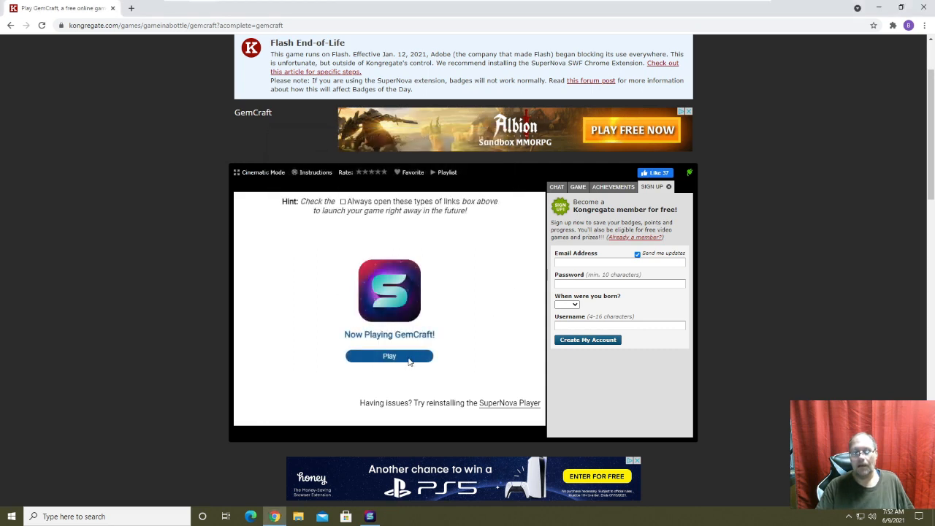
pyautogui.click(389, 356)
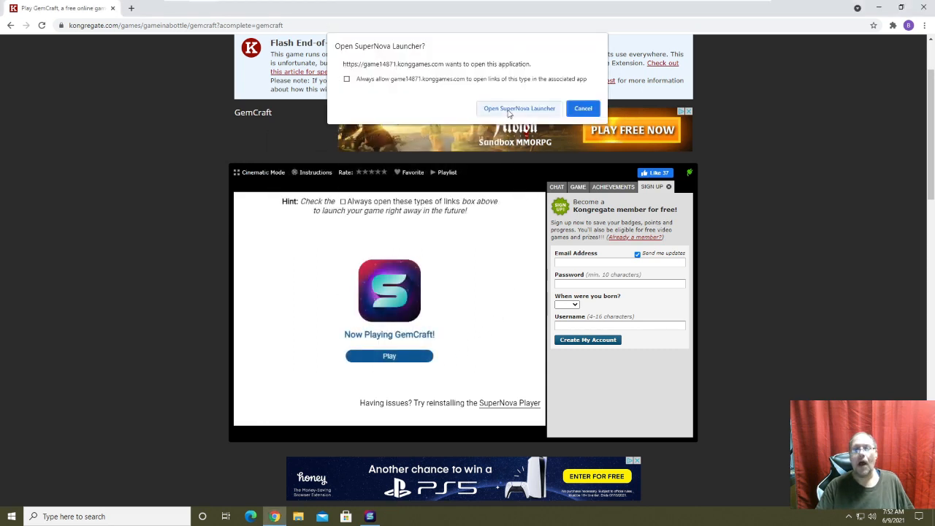
pyautogui.click(517, 108)
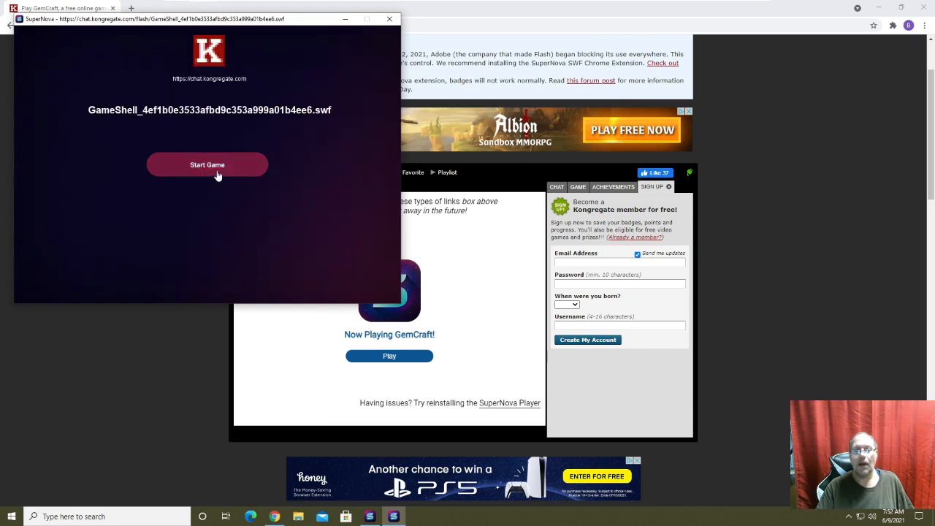
pyautogui.click(208, 164)
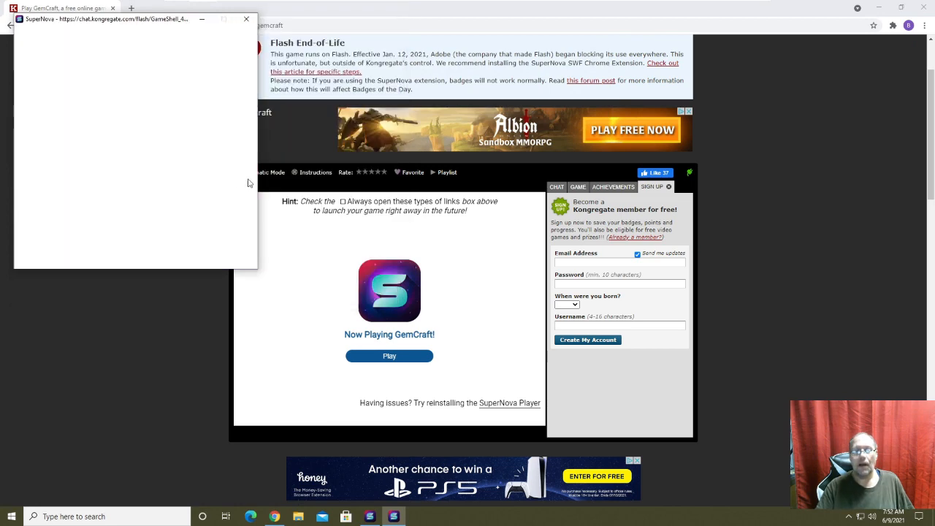
pyautogui.moveTo(339, 252)
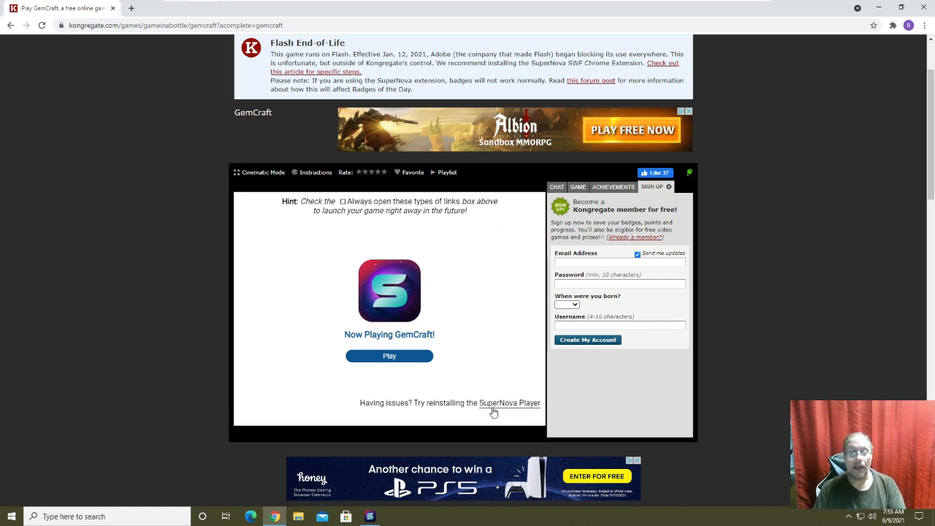
pyautogui.moveTo(494, 199)
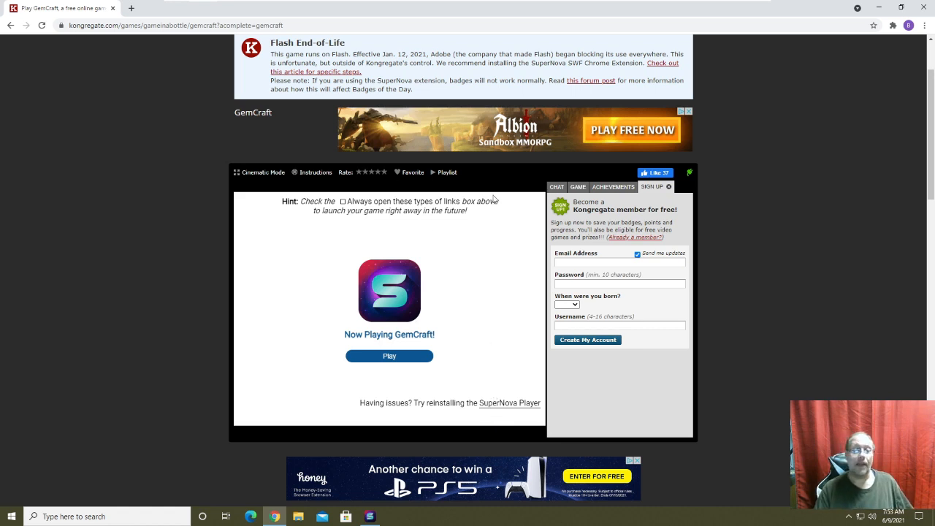
pyautogui.moveTo(729, 245)
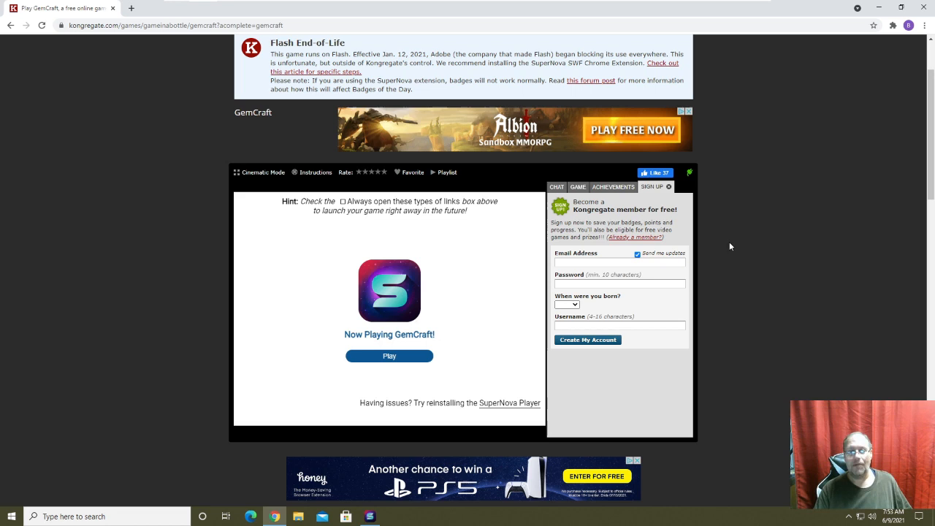
pyautogui.moveTo(727, 252)
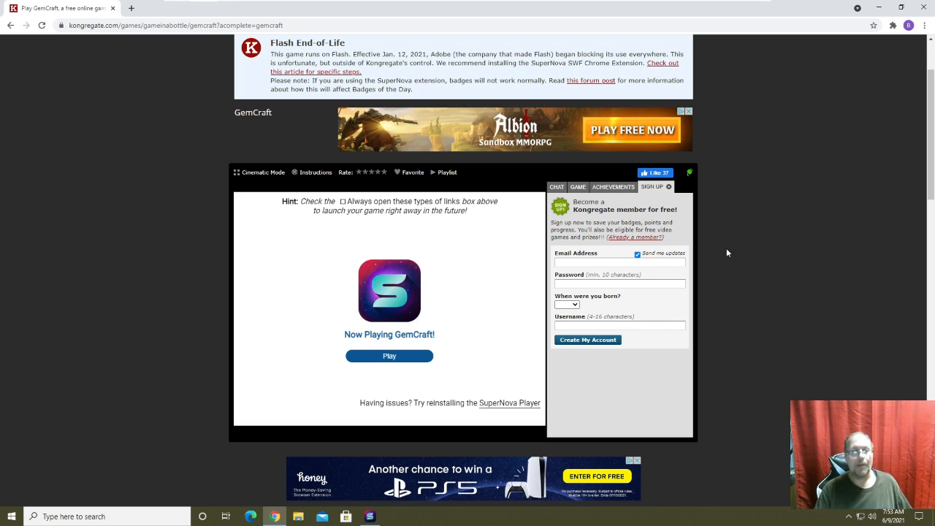
pyautogui.moveTo(532, 161)
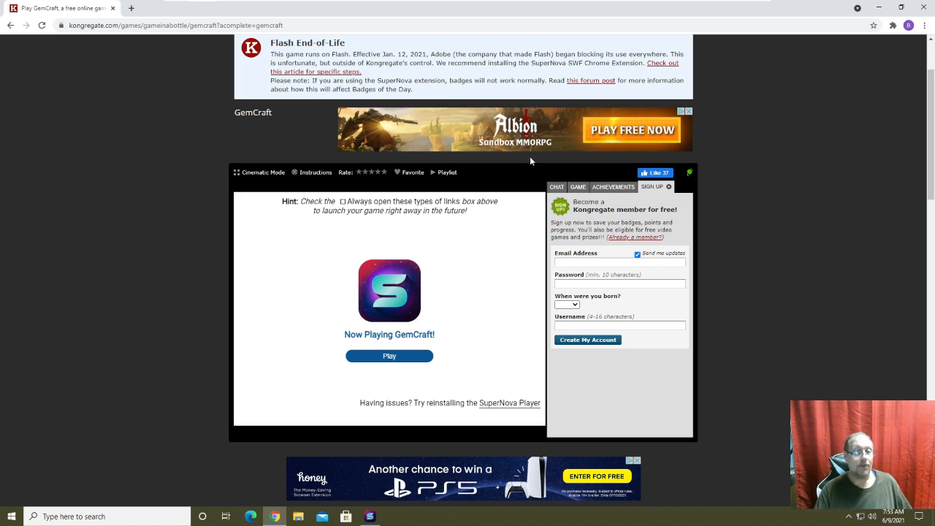
pyautogui.moveTo(742, 333)
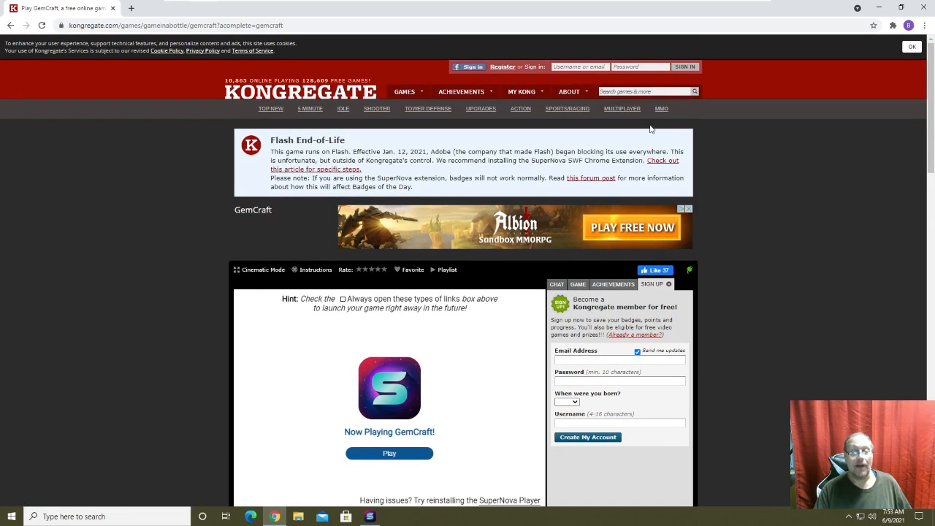
# Close the Chrome window showing the GemCraft page
pyautogui.click(643, 91)
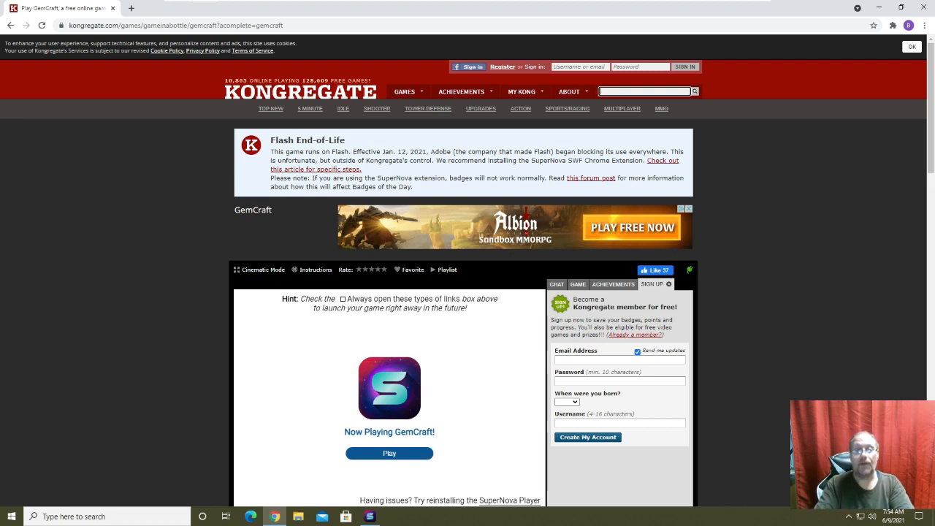
pyautogui.moveTo(470, 114)
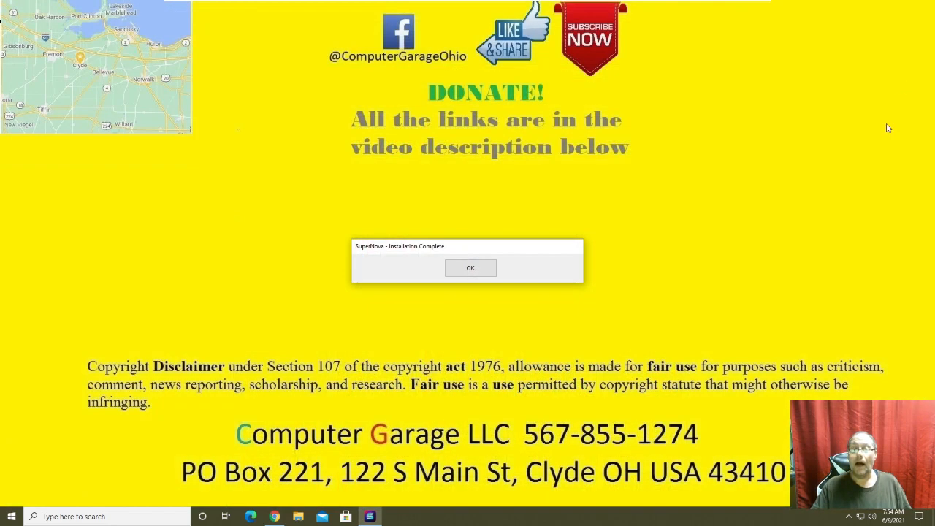
# Dismiss the SuperNova Installation Complete message with OK
pyautogui.click(470, 267)
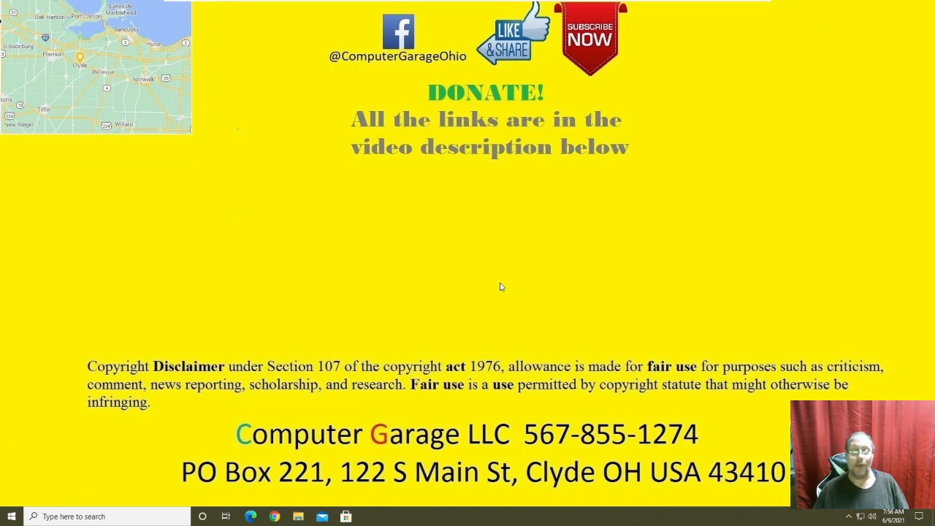
pyautogui.moveTo(408, 81)
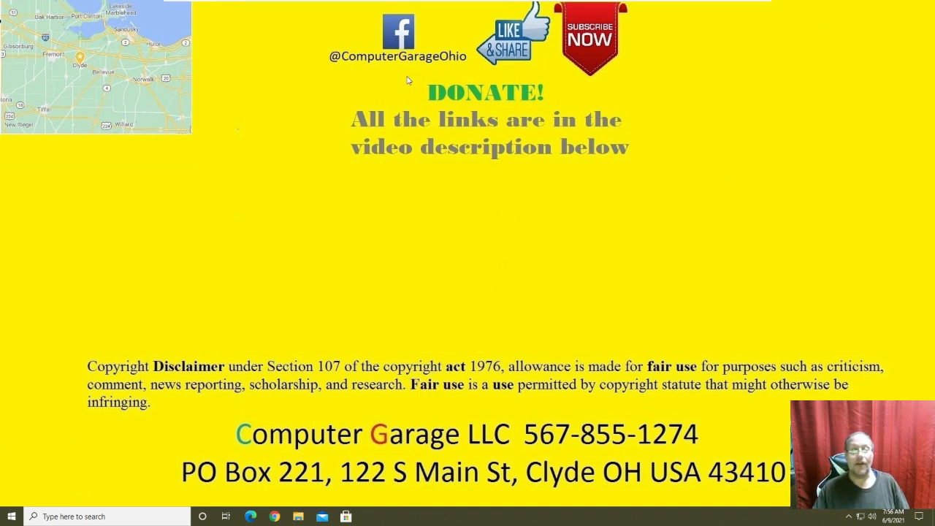
pyautogui.moveTo(523, 82)
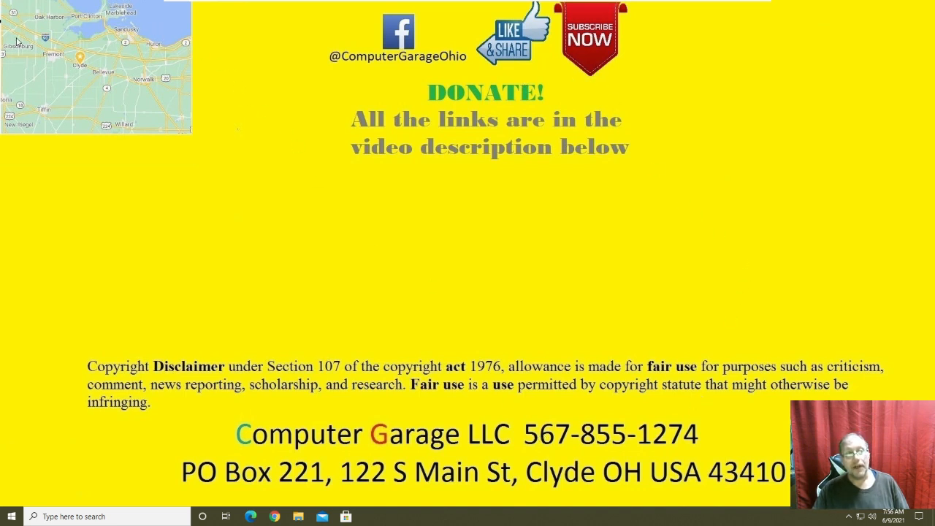
pyautogui.moveTo(152, 137)
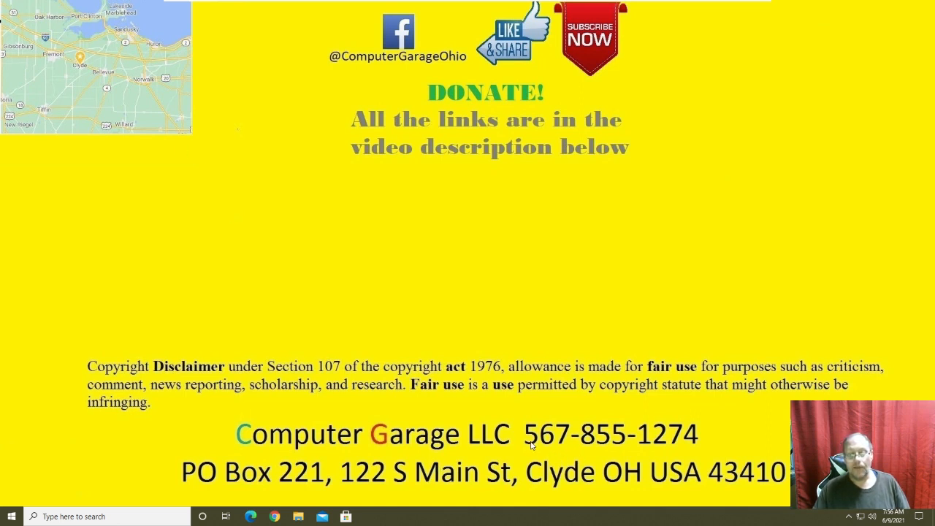
pyautogui.moveTo(709, 403)
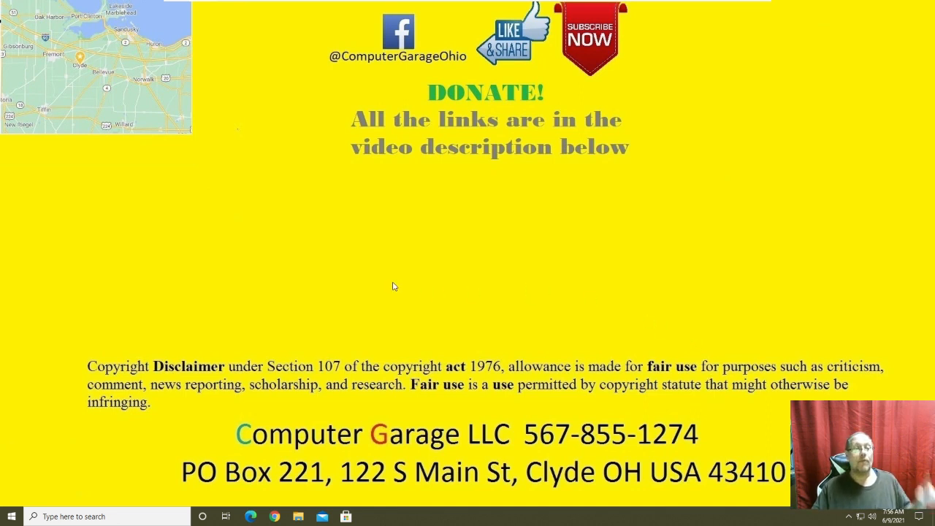
pyautogui.moveTo(149, 87)
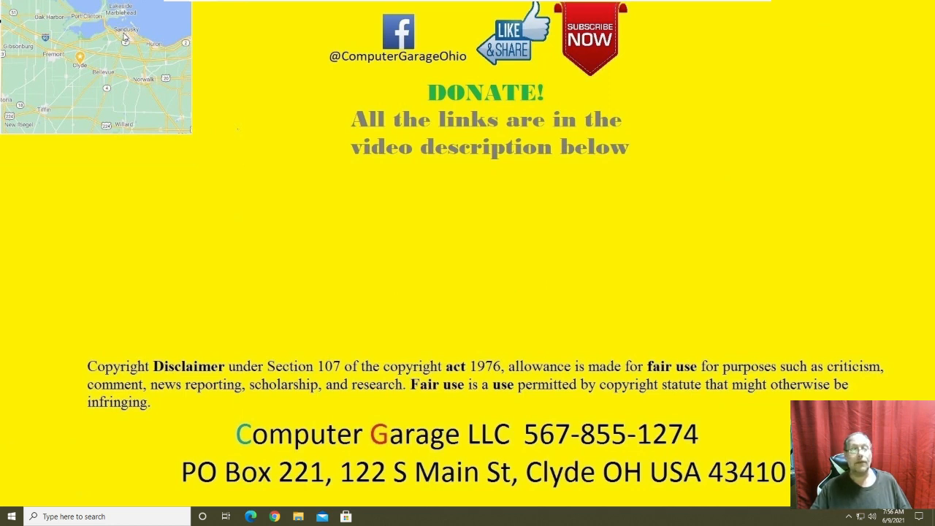
pyautogui.moveTo(602, 316)
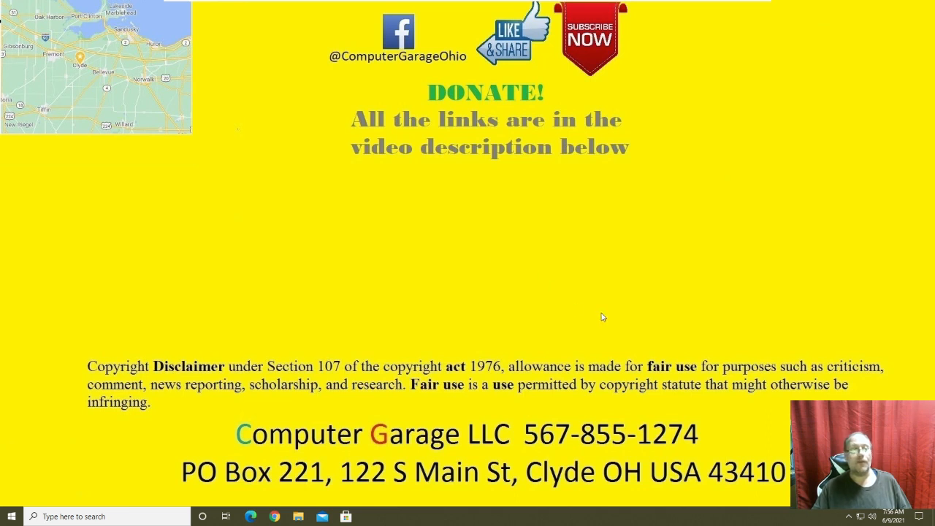
pyautogui.moveTo(594, 292)
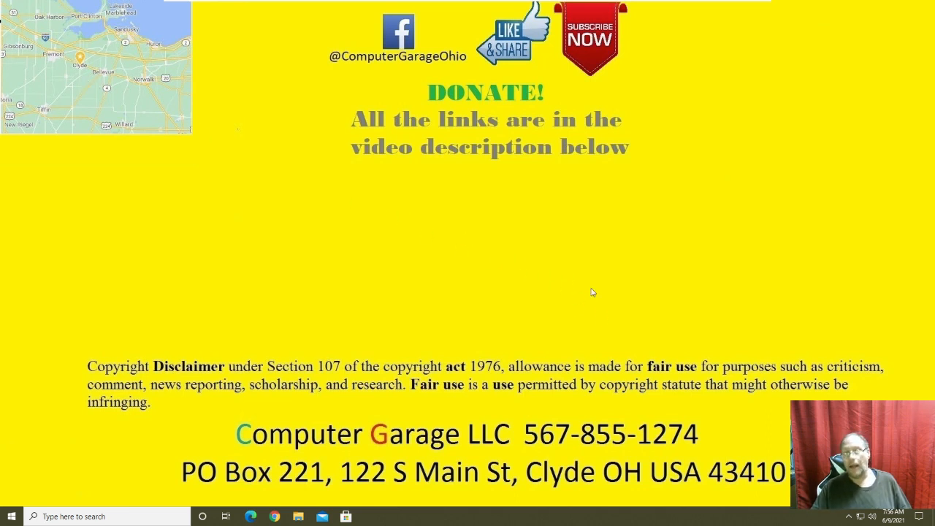
pyautogui.moveTo(667, 336)
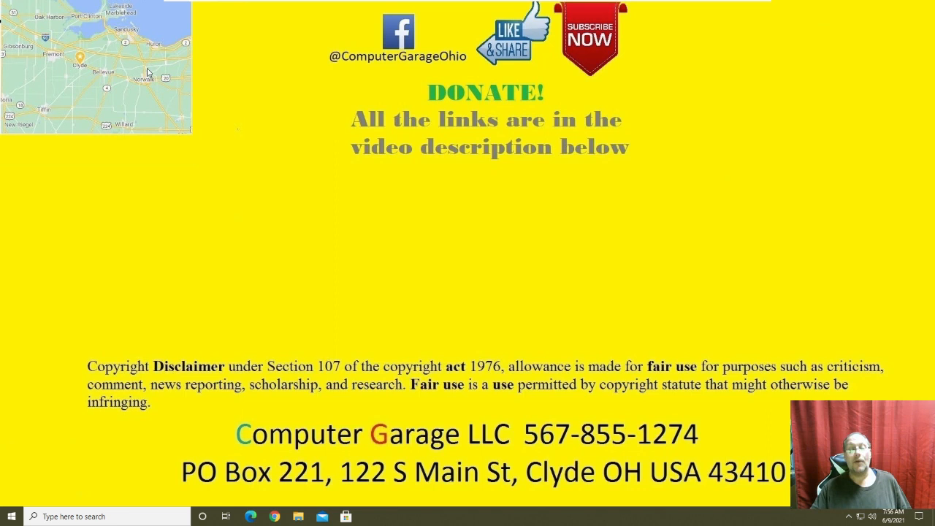
pyautogui.moveTo(575, 307)
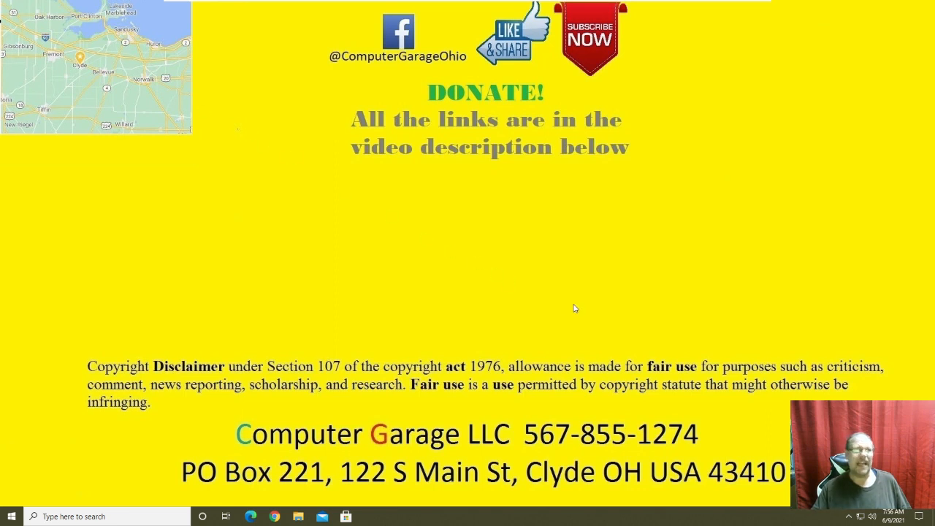